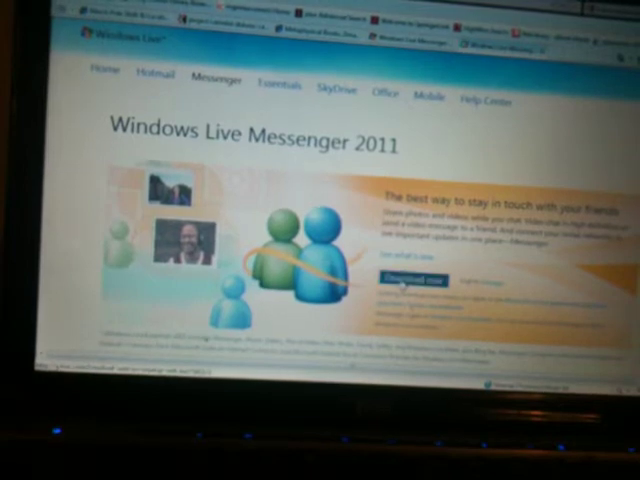
# - Start the Windows Live Messenger 2011 download to bring up the Run/Save security warning
pyautogui.click(413, 280)
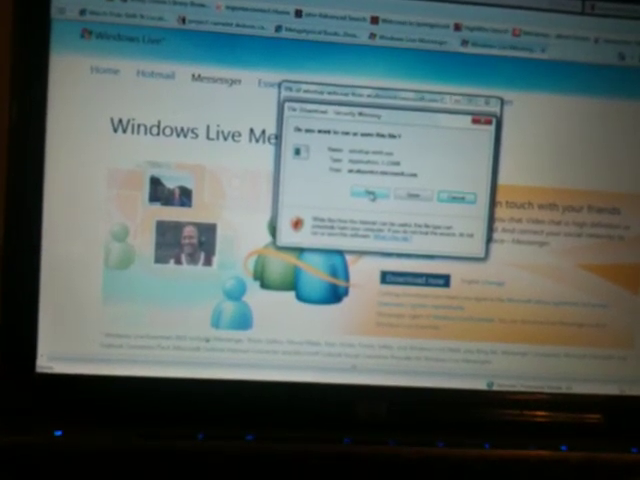